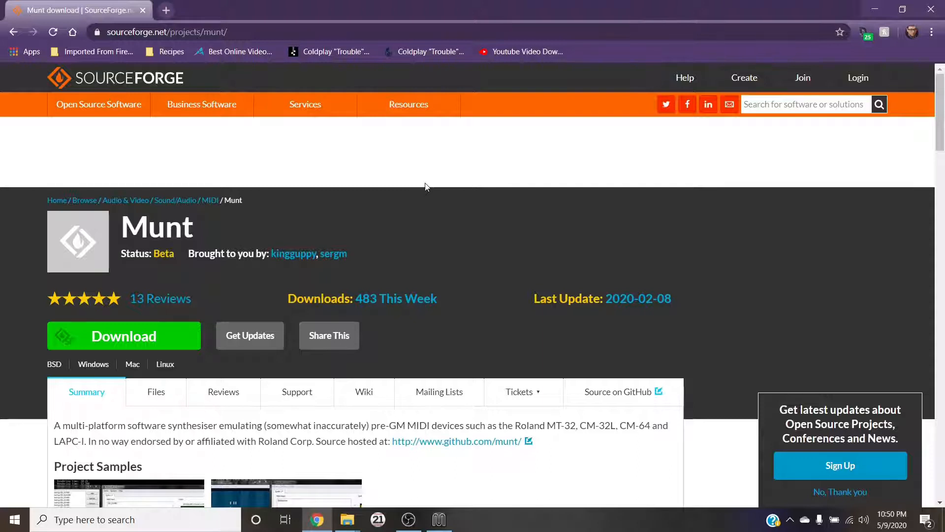
{"action": "mouse_move", "coordinate": [252, 218]}
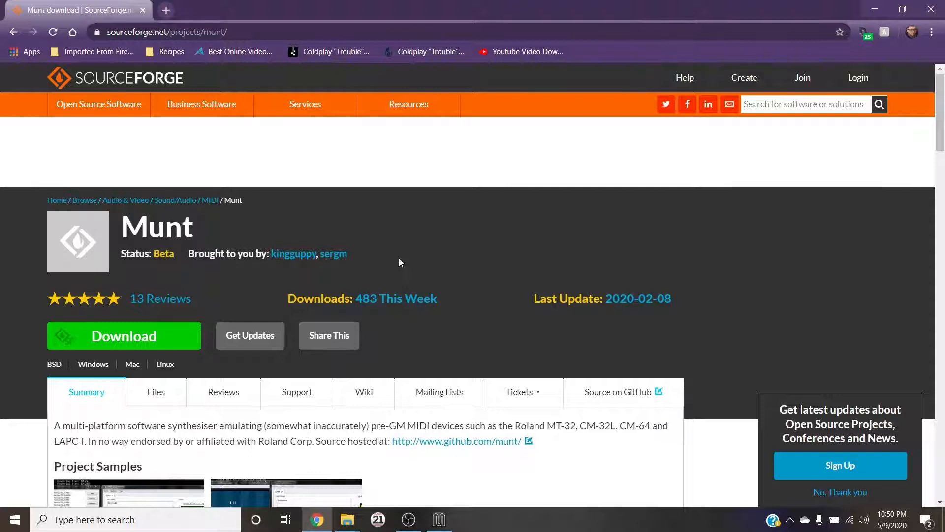
{"action": "mouse_move", "coordinate": [516, 288]}
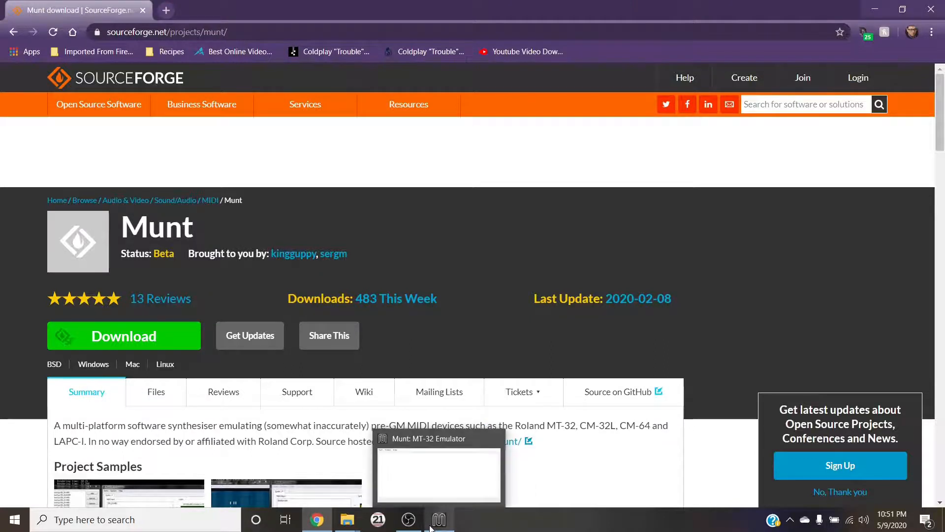
Step: Browse C:\Program Files\munt to MT32_PCM.ROM and launch mt32emu-qt
{"action": "left_click", "coordinate": [439, 518]}
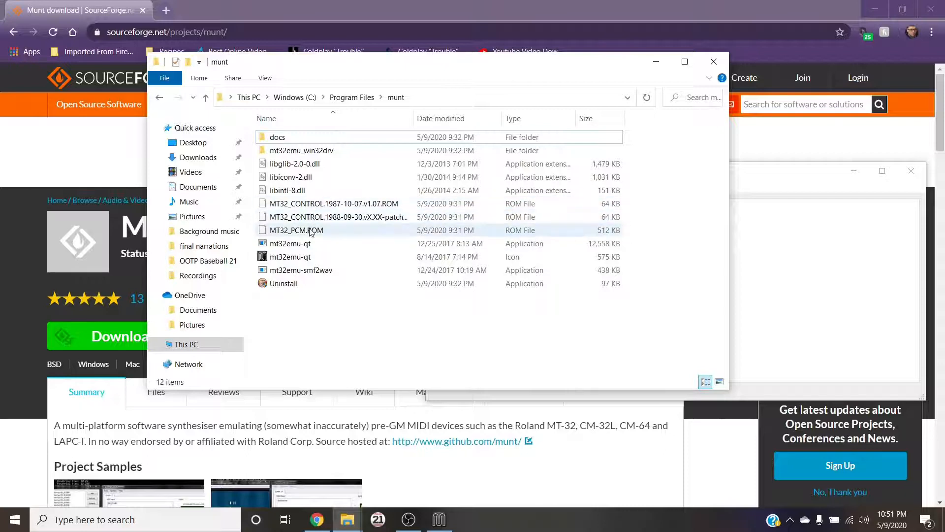
{"action": "left_click", "coordinate": [339, 308]}
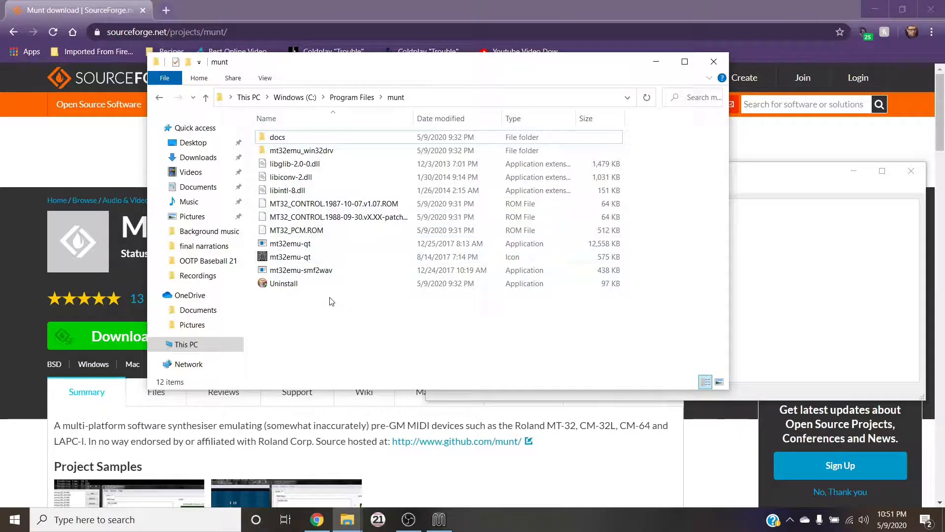
{"action": "double_click", "coordinate": [290, 243]}
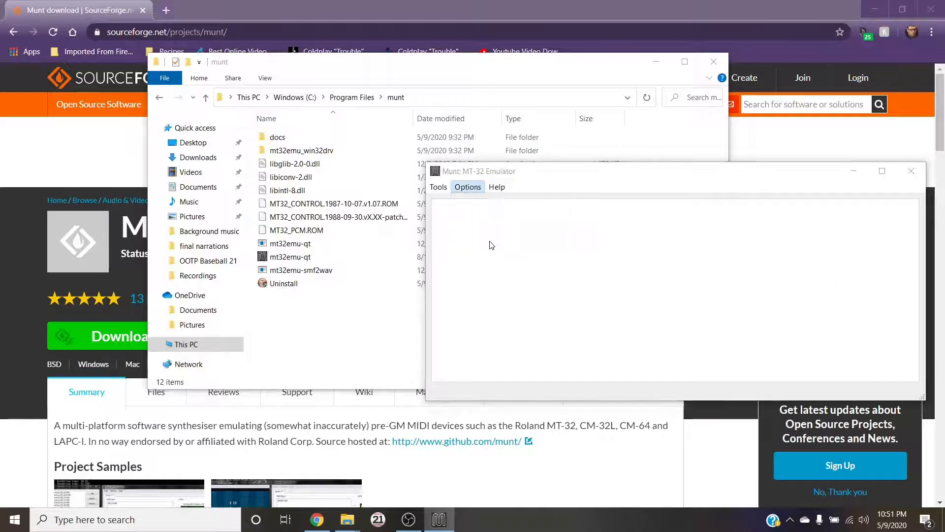
Step: In ROM Selection, keep MT32_CONTROL.1988-09-30 patched and MT32_PCM.ROM ticked and confirm
{"action": "left_click", "coordinate": [467, 187]}
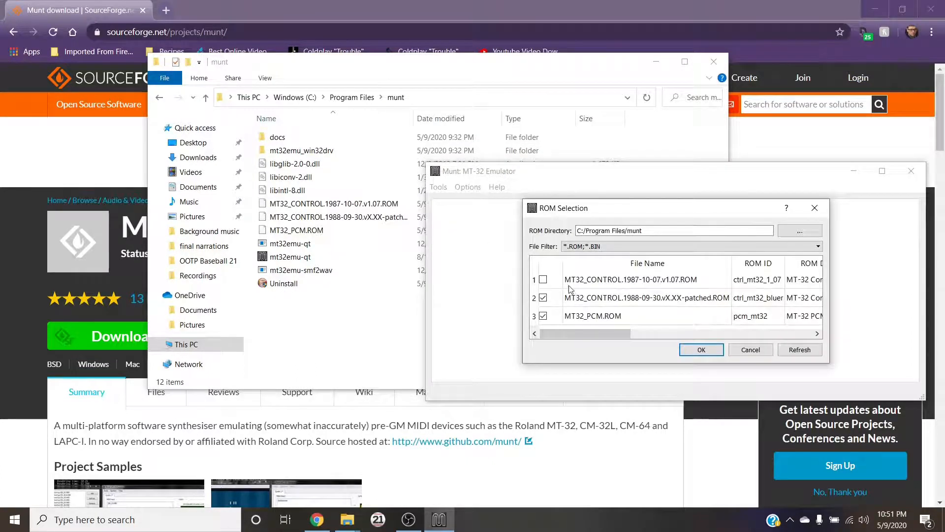
{"action": "mouse_move", "coordinate": [606, 304]}
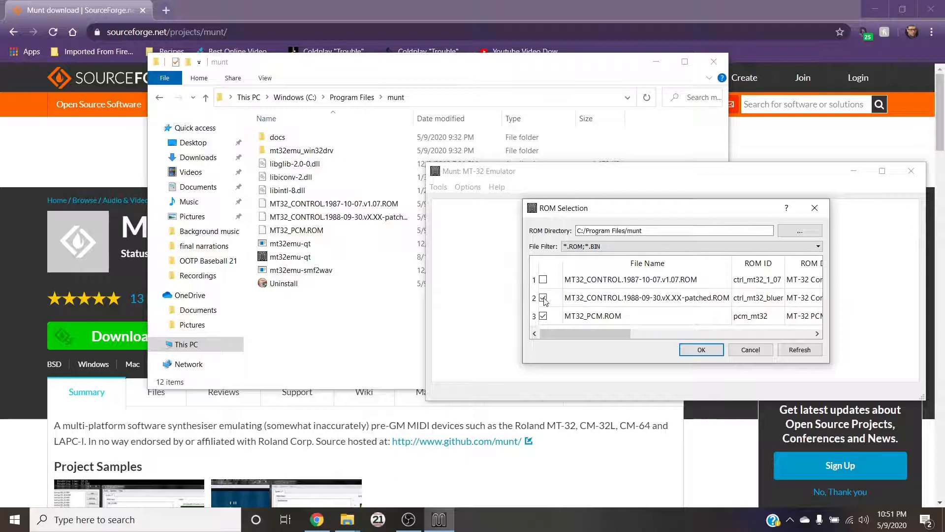
{"action": "left_click", "coordinate": [544, 297]}
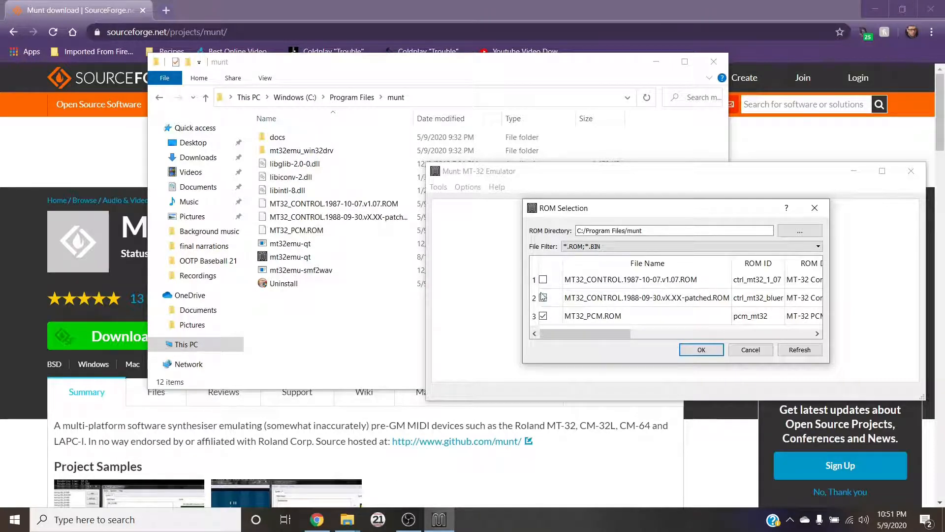
{"action": "left_click", "coordinate": [544, 298]}
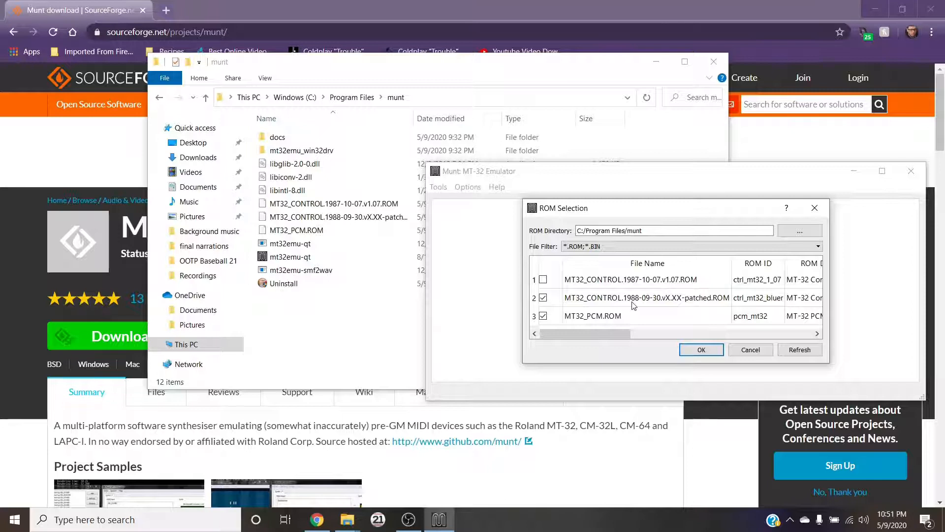
{"action": "left_click", "coordinate": [701, 349]}
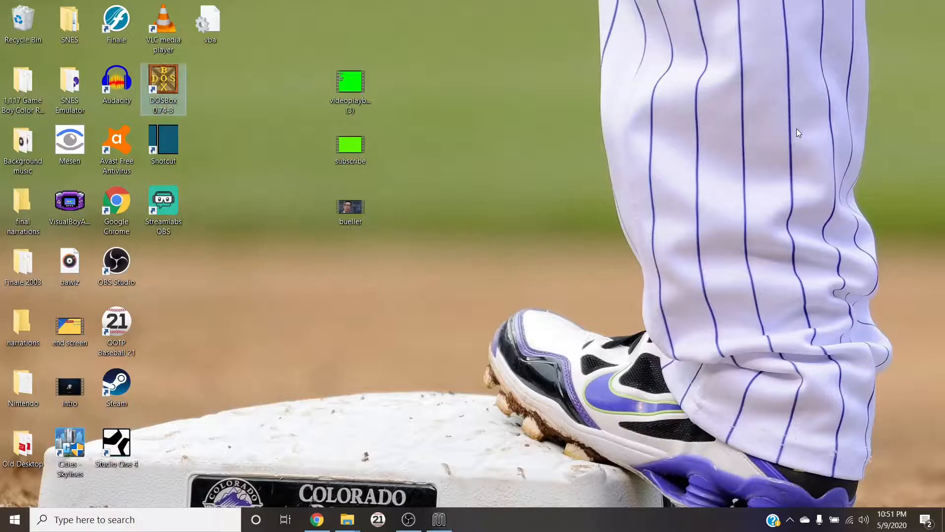
Step: Start DOSBox and run mixer/listmidi to show the MT-32 Synth Emulator as device 1
{"action": "double_click", "coordinate": [164, 79]}
{"action": "type", "text": "m"}
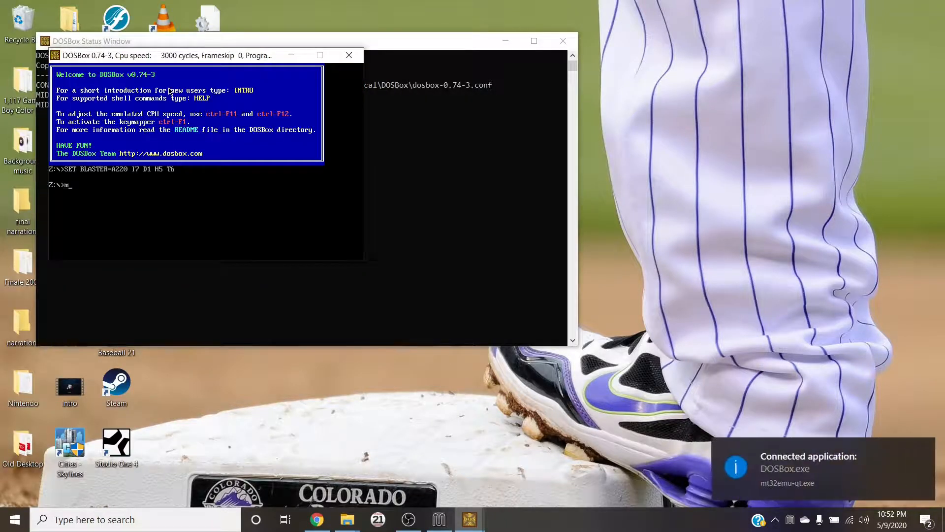
{"action": "type", "text": "ixer/listmidi"}
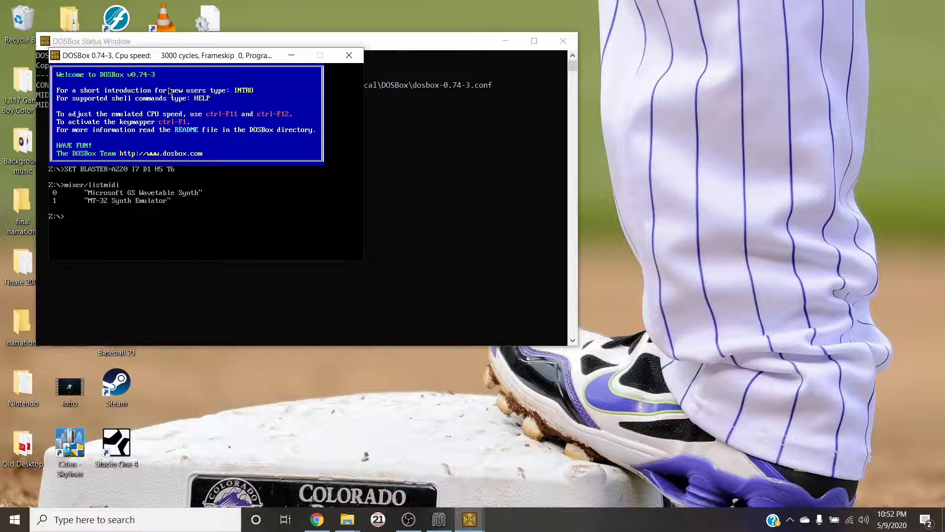
{"action": "mouse_move", "coordinate": [751, 372]}
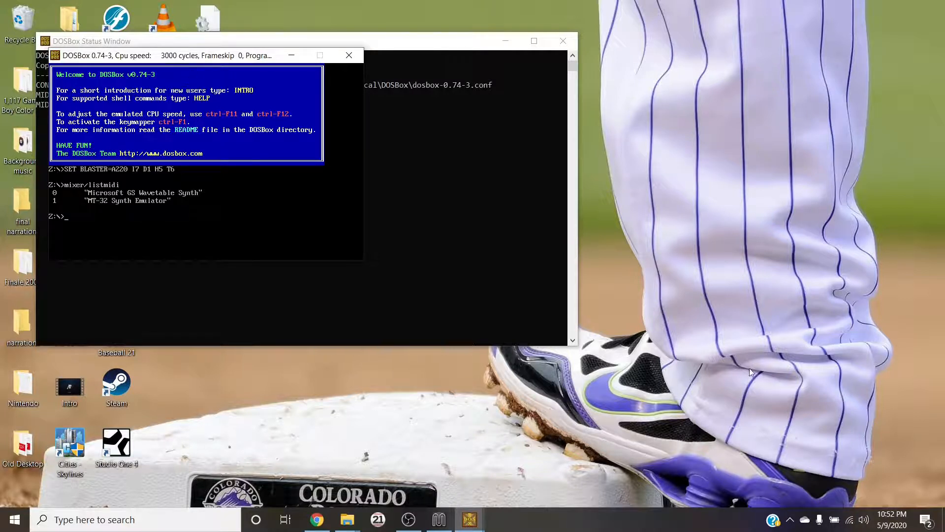
{"action": "mouse_move", "coordinate": [347, 519]}
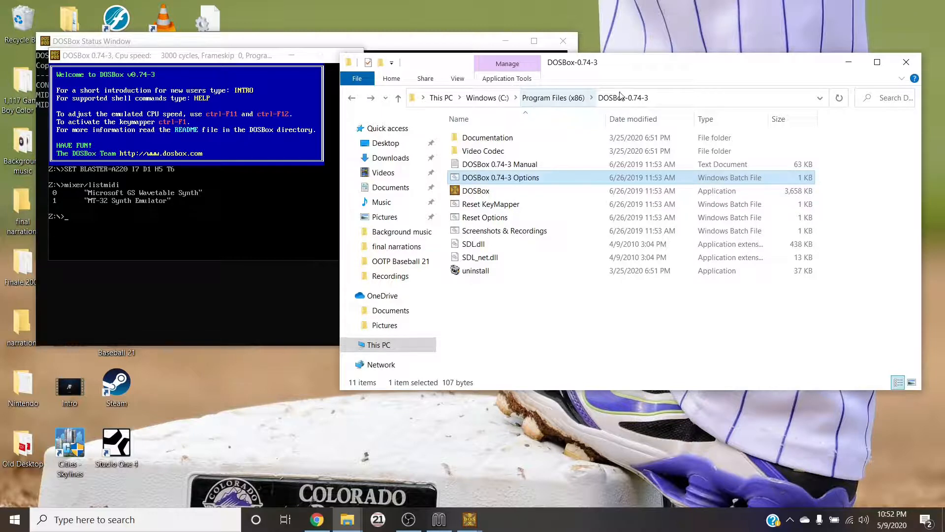
{"action": "mouse_move", "coordinate": [524, 294]}
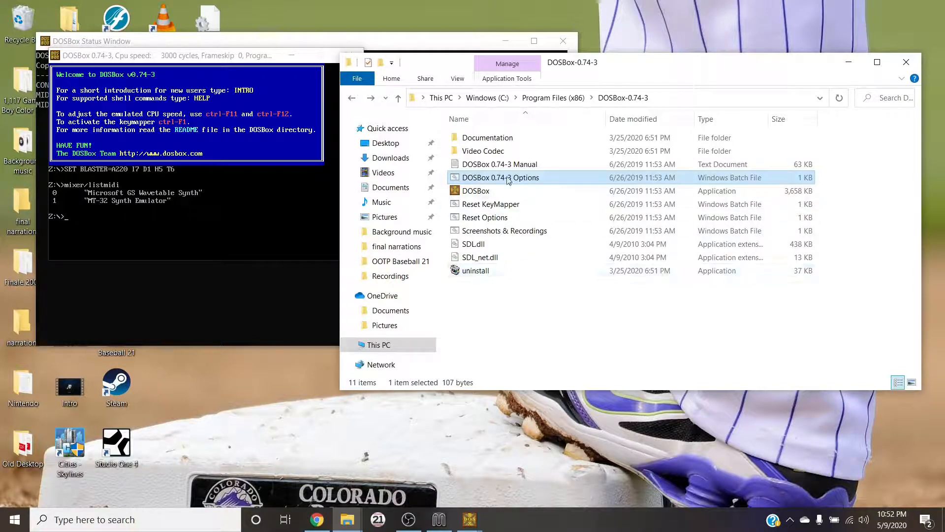
{"action": "mouse_move", "coordinate": [515, 177]}
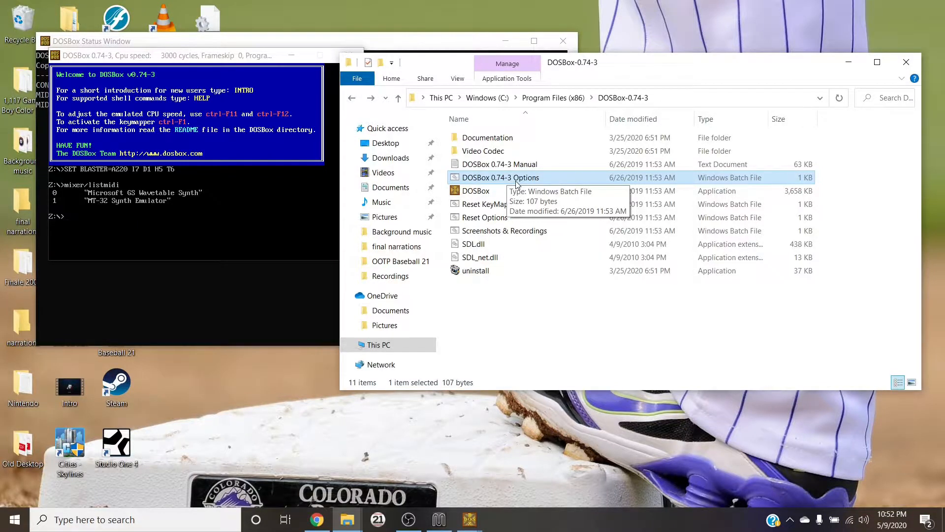
Step: Open 'DOSBox 0.74-3 Options' from the DOSBox-0.74-3 folder in Notepad
{"action": "double_click", "coordinate": [500, 177]}
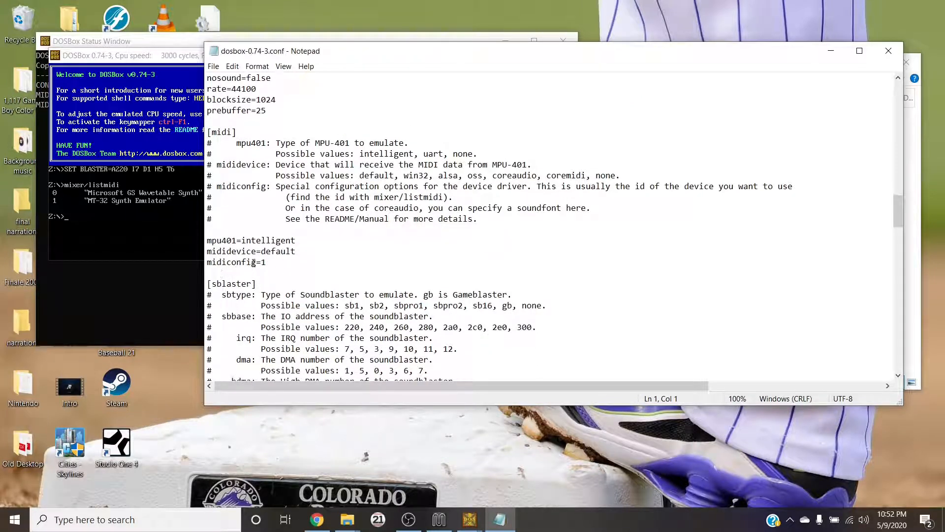
Step: Replace the midiconfig value with 1 and close the configuration file
{"action": "left_click", "coordinate": [266, 262]}
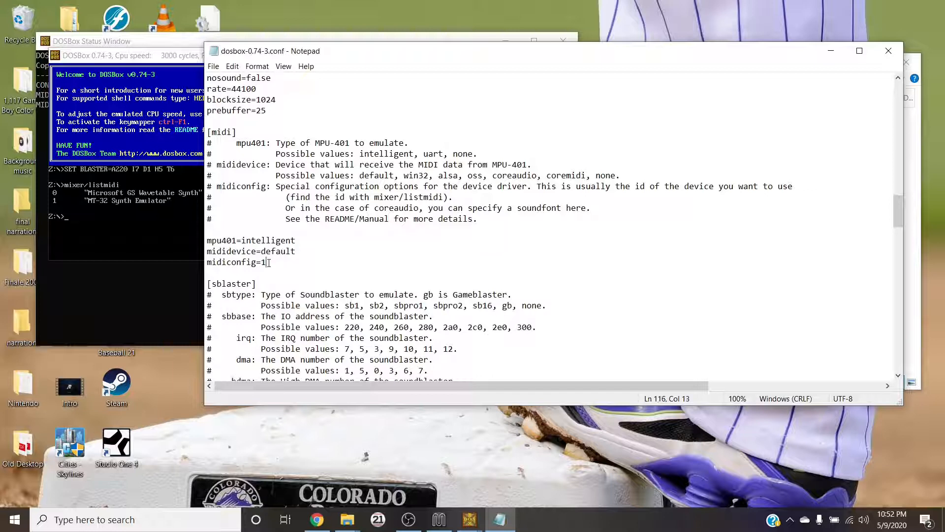
{"action": "key", "text": "Backspace"}
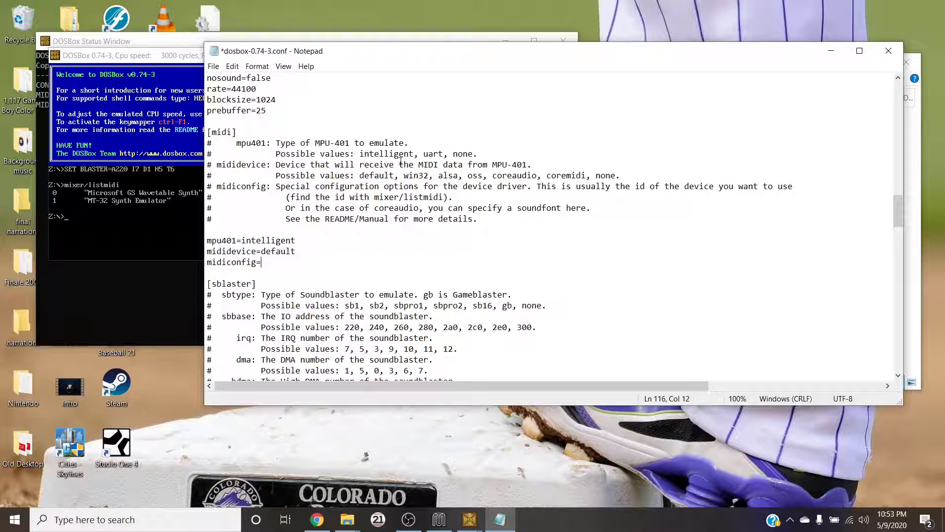
{"action": "type", "text": "1"}
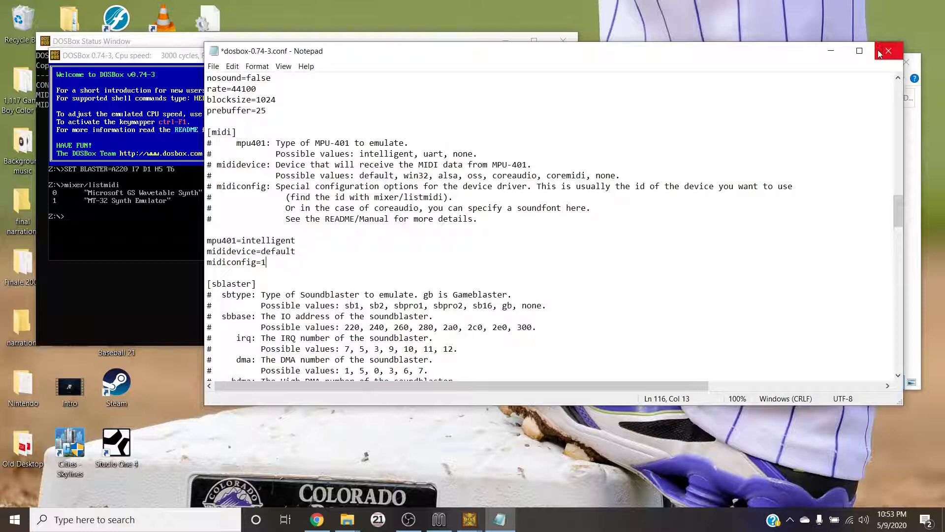
{"action": "left_click", "coordinate": [888, 51]}
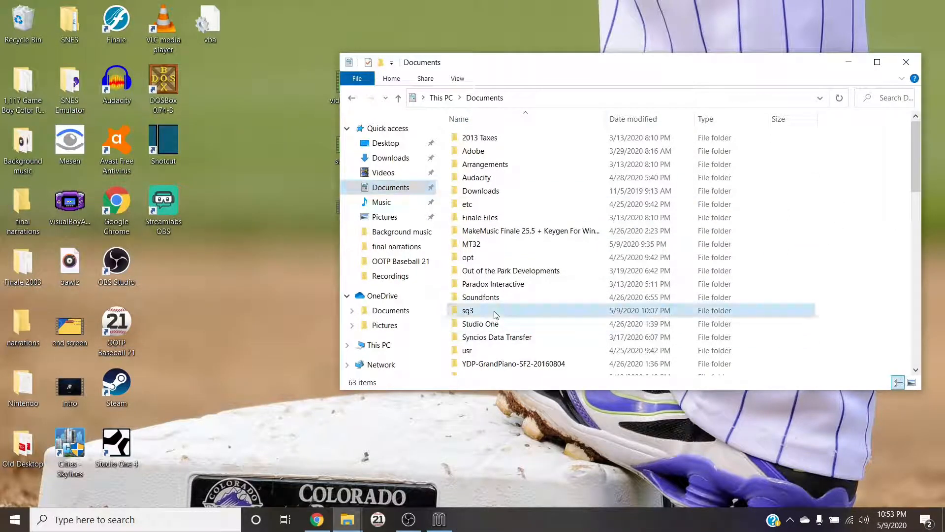
Step: Open Documents\sq3 and run the Space Quest III install program
{"action": "double_click", "coordinate": [468, 311]}
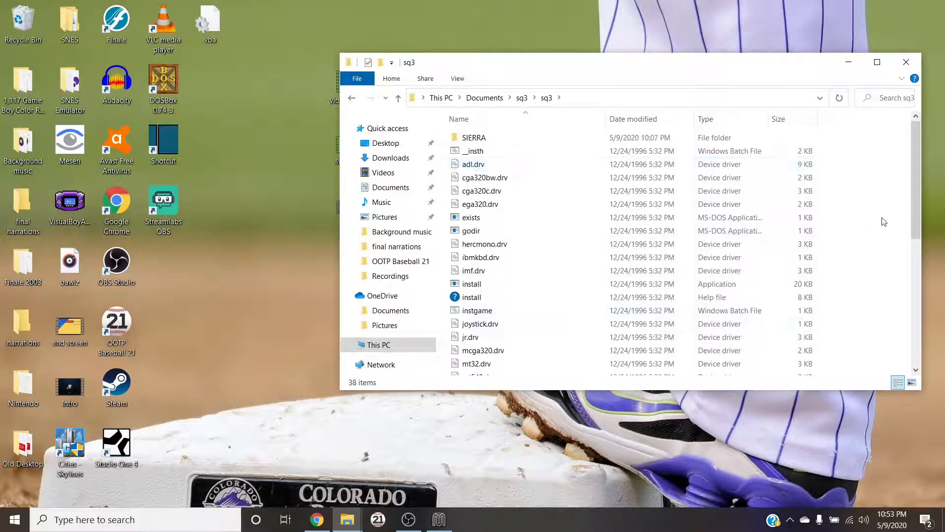
{"action": "scroll", "scroll_direction": "down", "scroll_amount": 3}
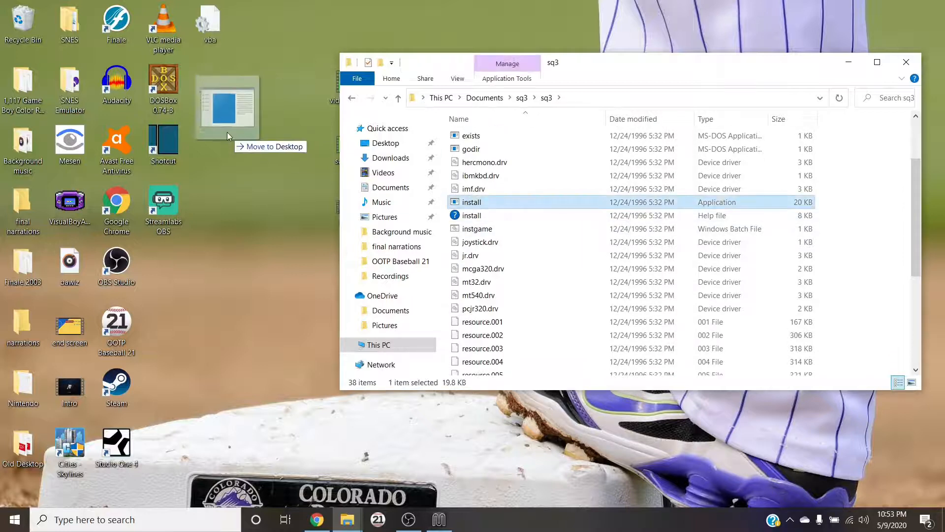
{"action": "double_click", "coordinate": [471, 202]}
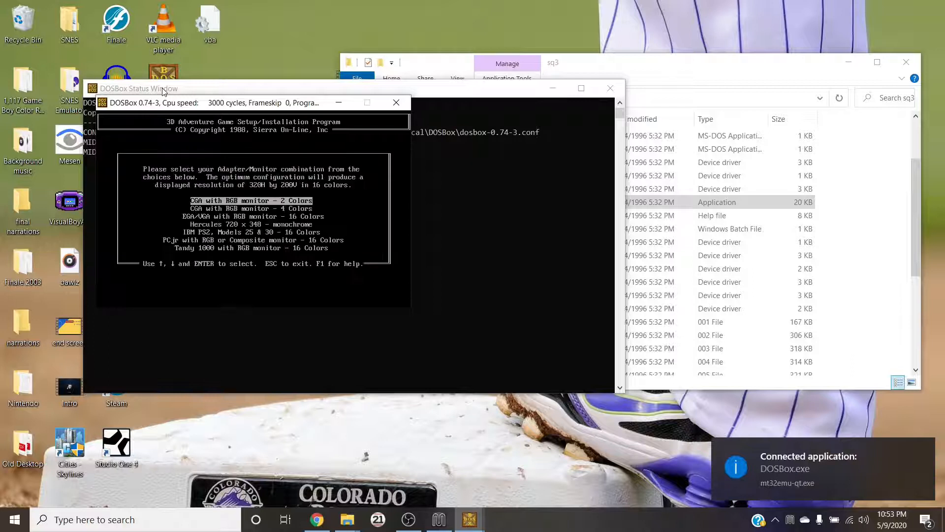
Step: Choose EGA/VGA 16 colours, Roland MT-32 music and IBM keyboard in setup, then close DOSBox
{"action": "key", "text": "Down"}
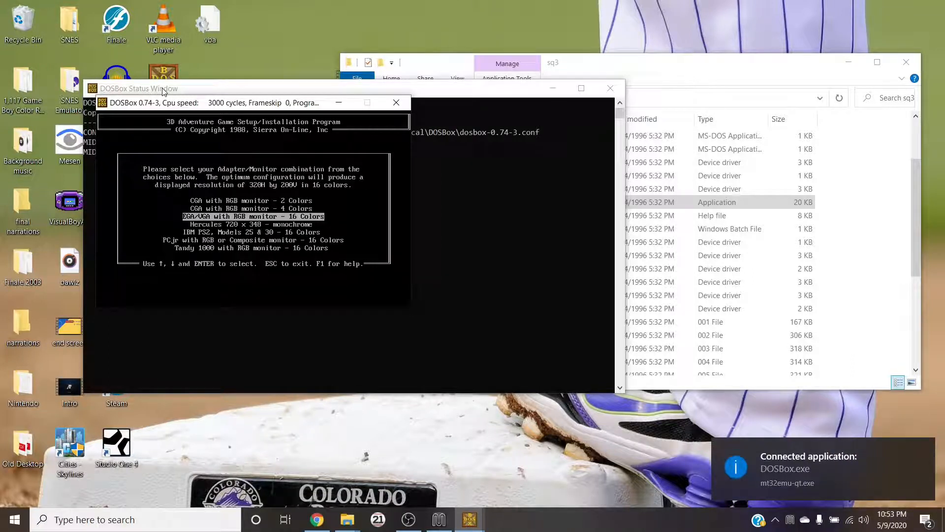
{"action": "key", "text": "enter"}
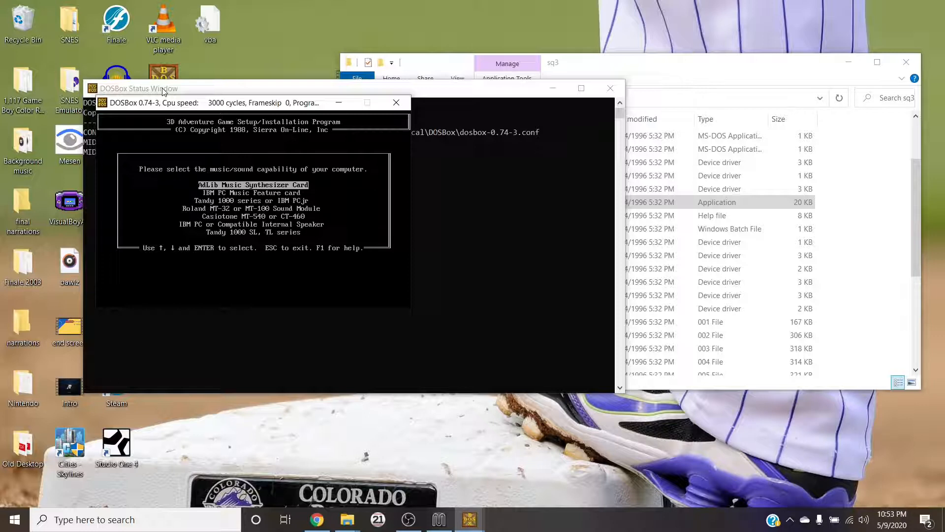
{"action": "key", "text": "enter"}
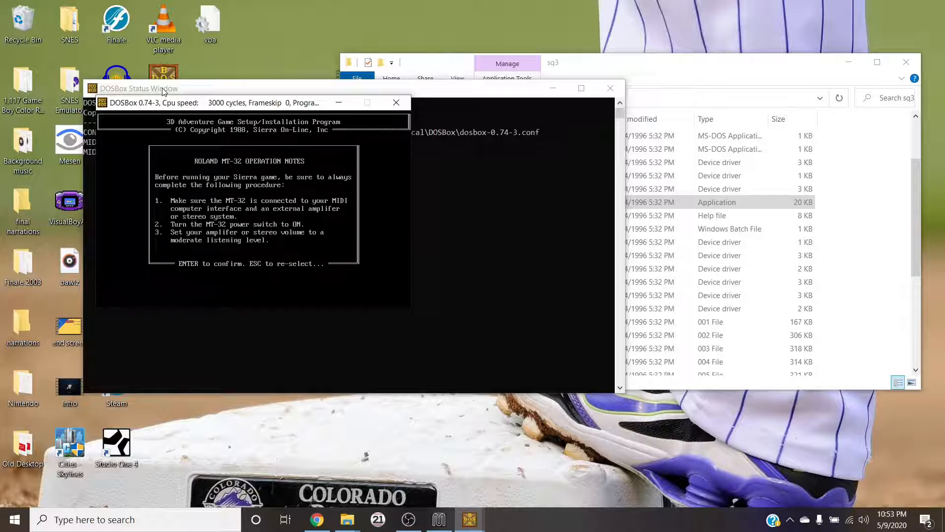
{"action": "key", "text": "enter"}
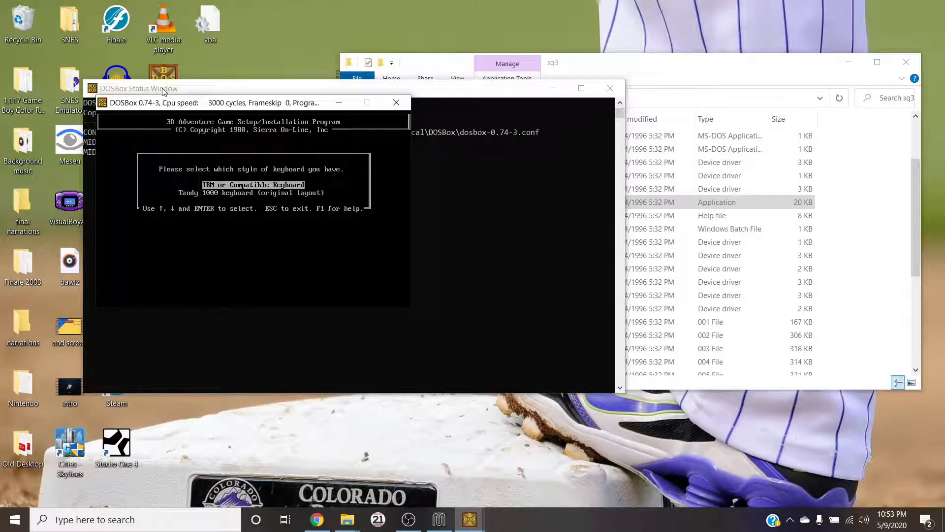
{"action": "key", "text": "enter"}
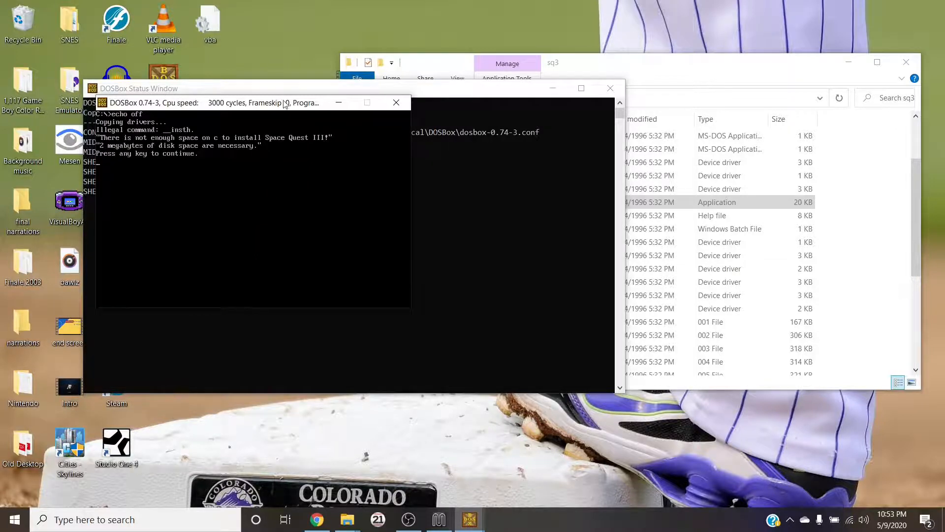
{"action": "left_click", "coordinate": [396, 103]}
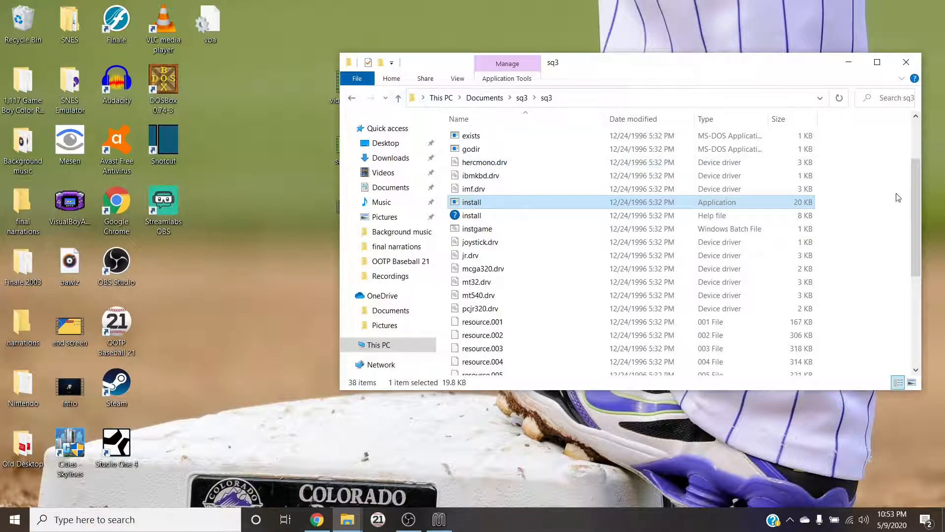